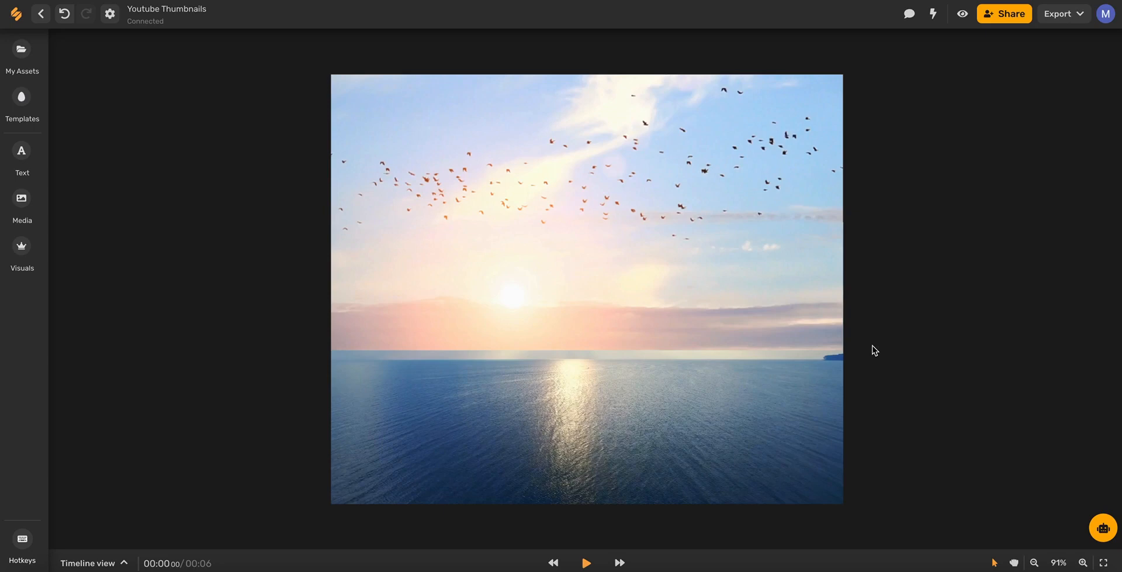
mouse_move(49, 208)
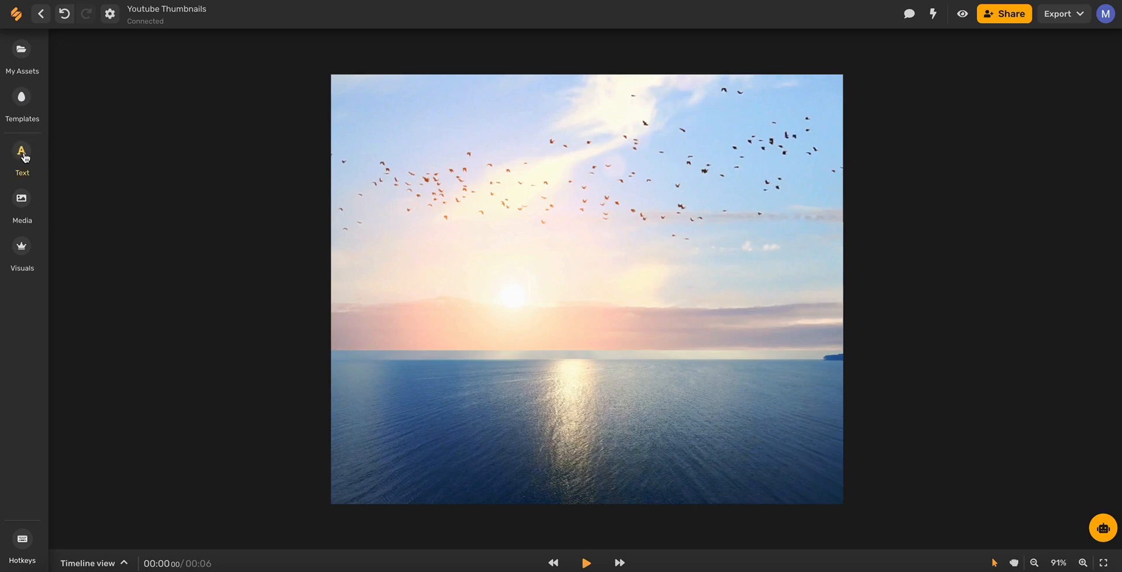
- Open the Text panel with heading, subheading and body text options
left_click(22, 156)
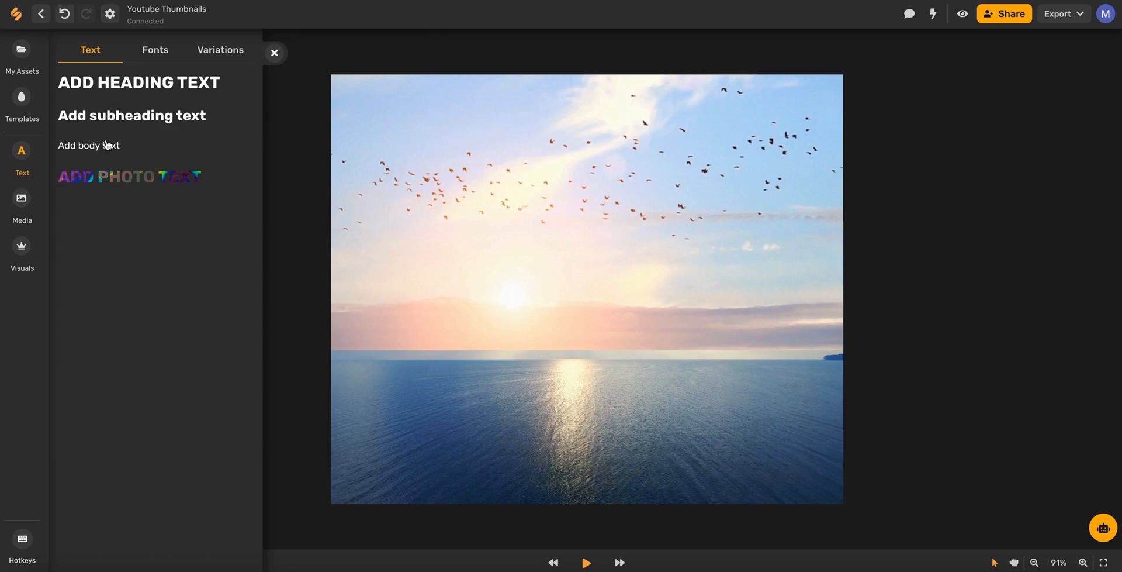
mouse_move(146, 61)
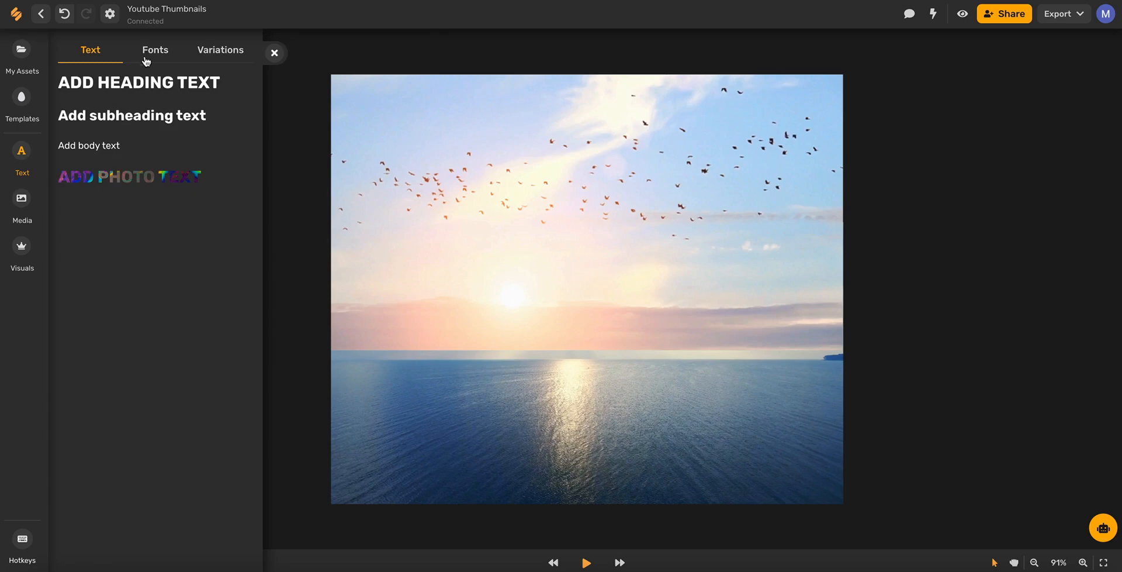
- Browse the font list and the styled text effect presets, then return to fonts
left_click(155, 49)
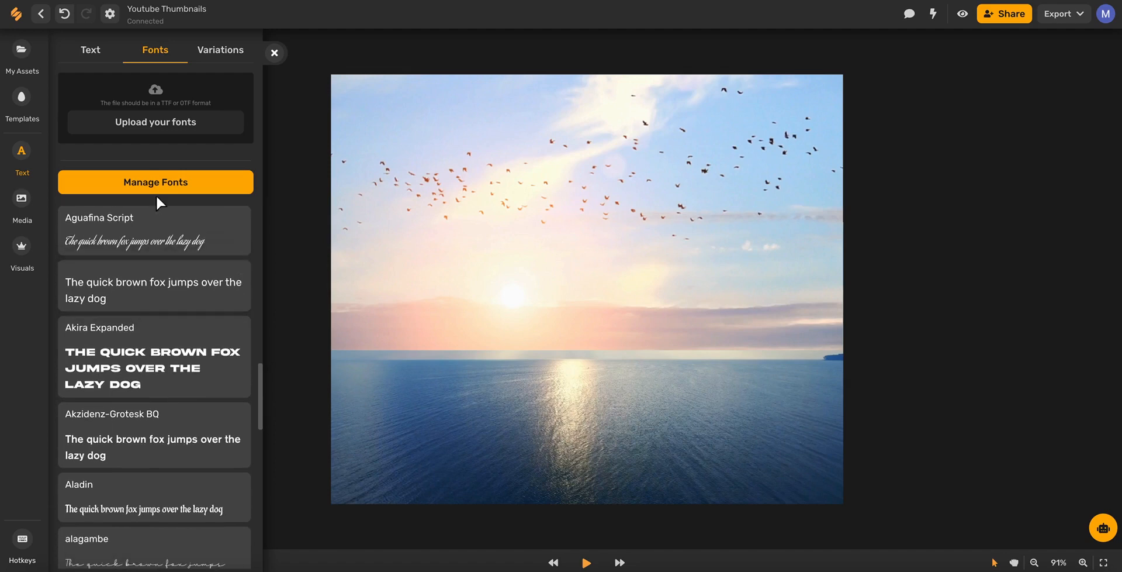
mouse_move(162, 111)
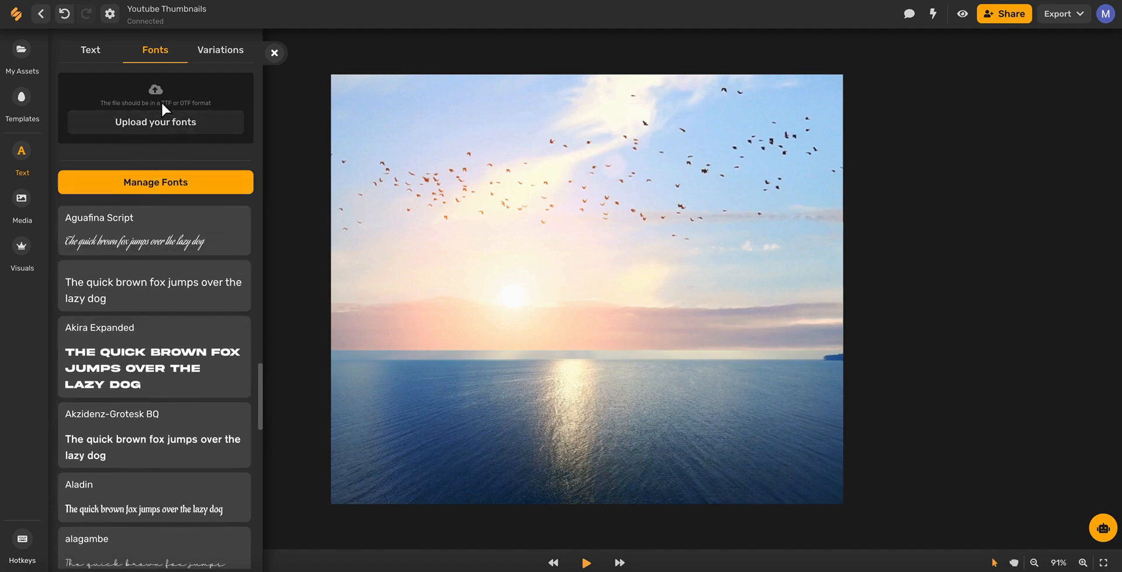
left_click(220, 51)
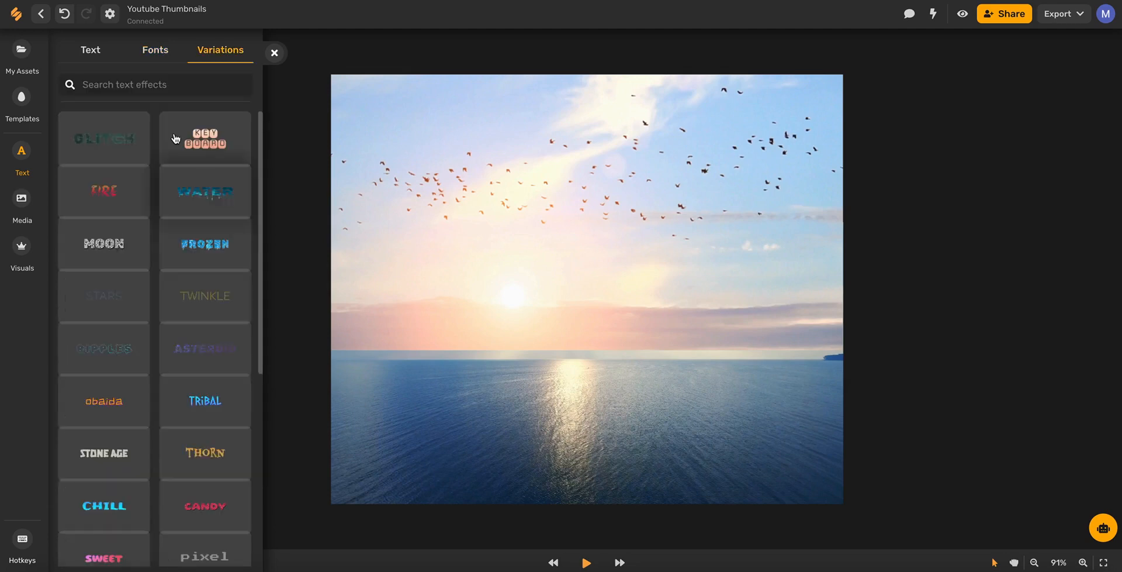
scroll("down", 3)
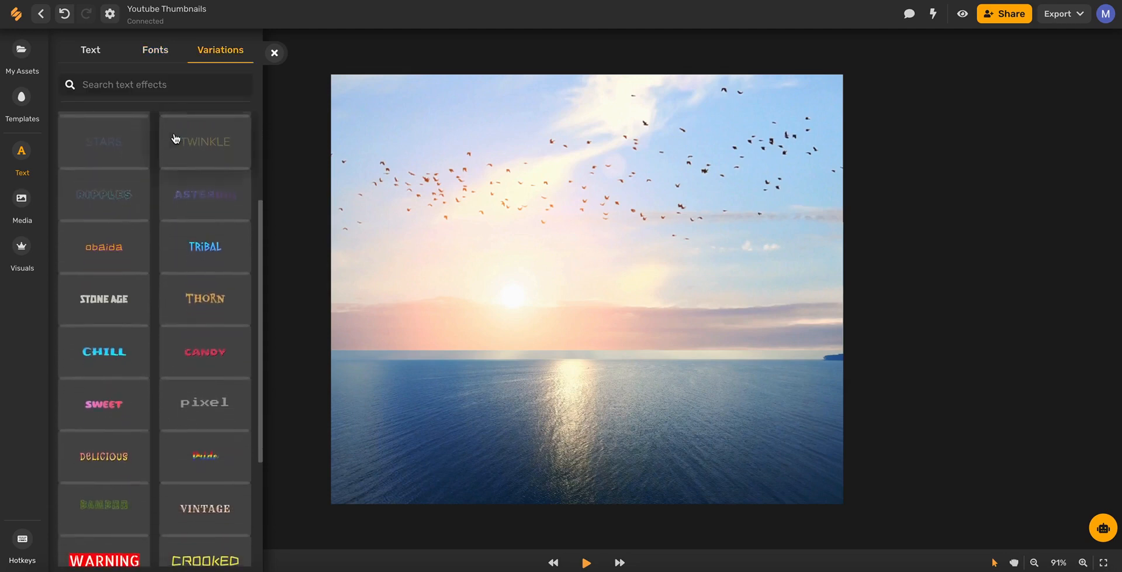
scroll("down", 3)
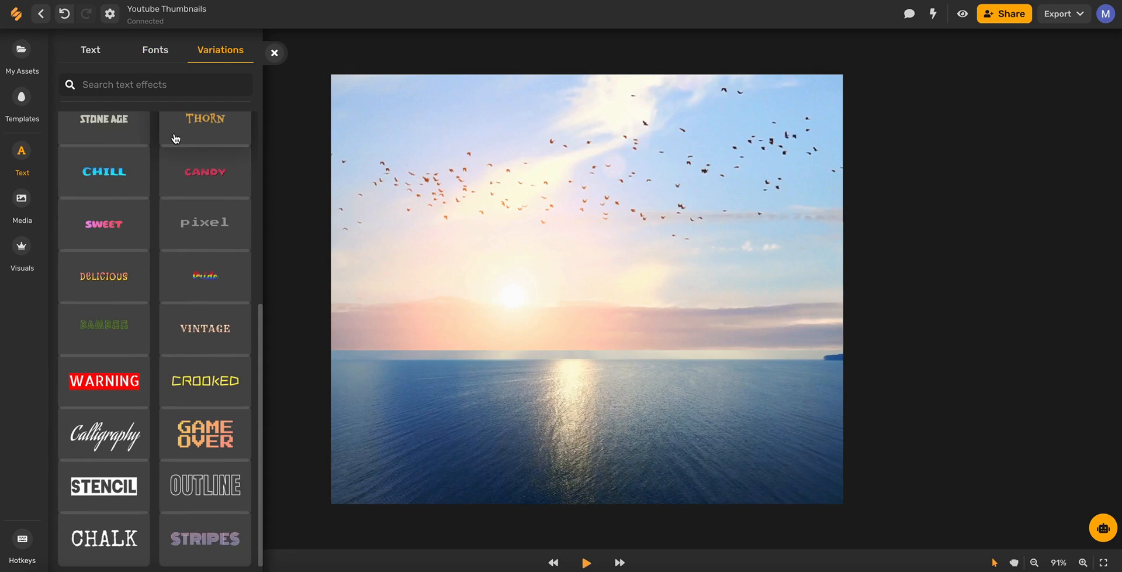
mouse_move(170, 415)
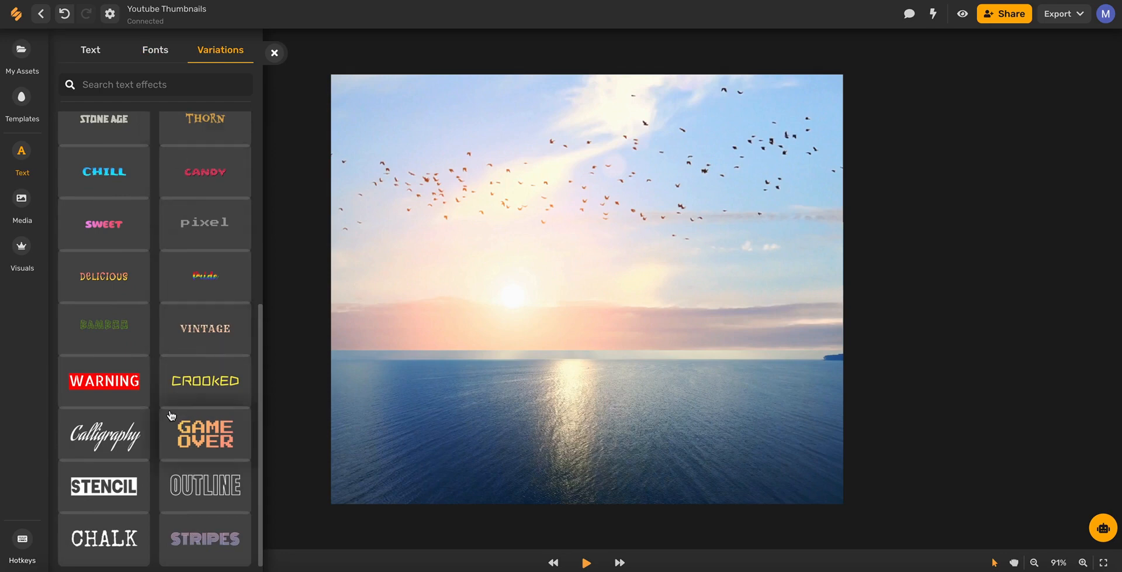
left_click(155, 49)
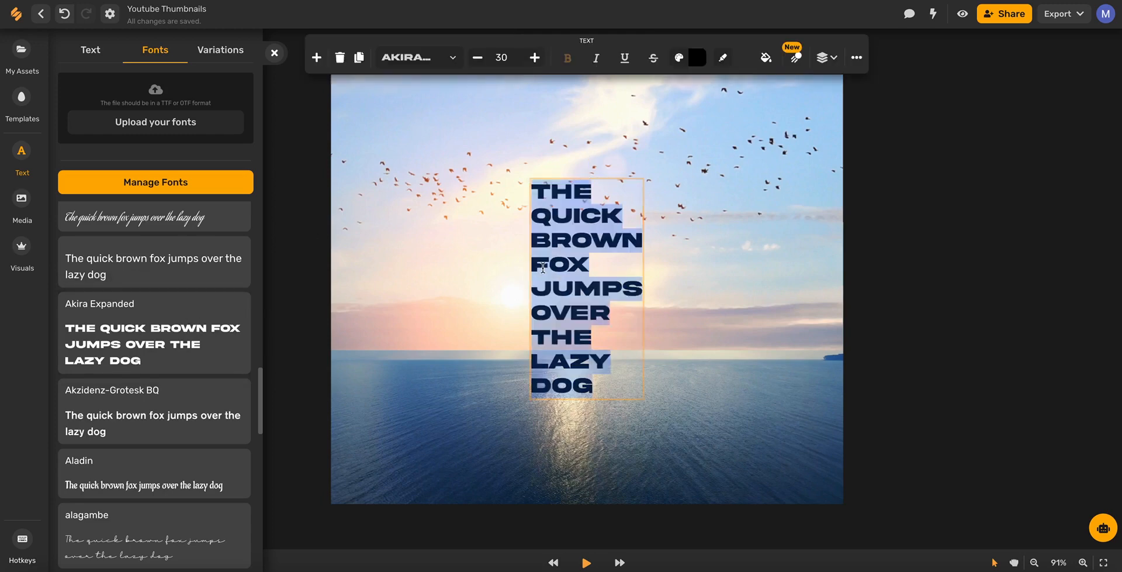
- Add 'RELAX & UNWIND' in Akira Expanded at size 37 and open its colour picker
type("RELAX & UNWIND")
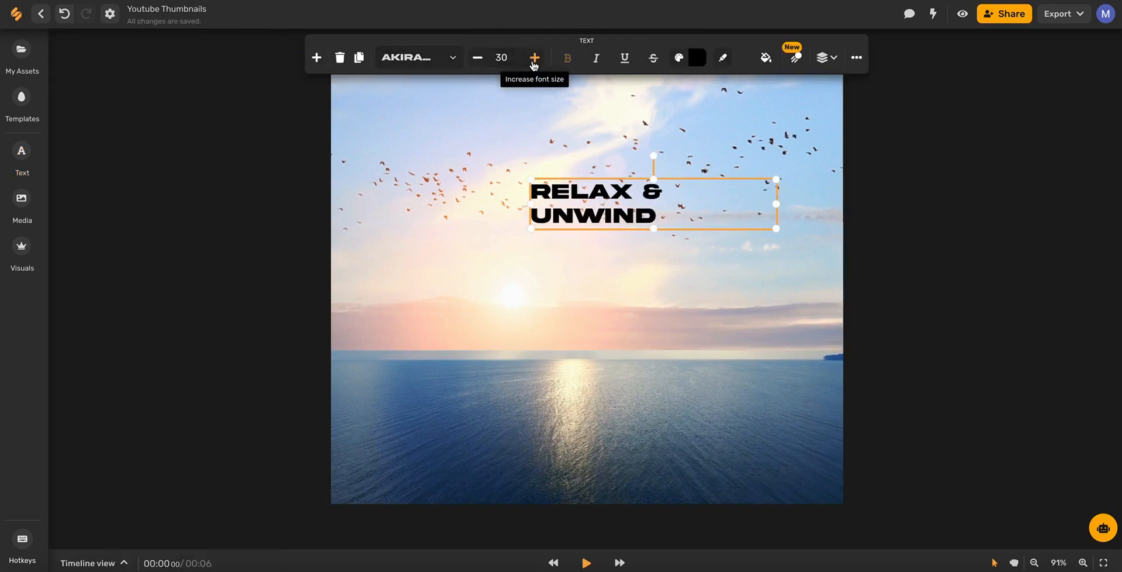
left_click(534, 57)
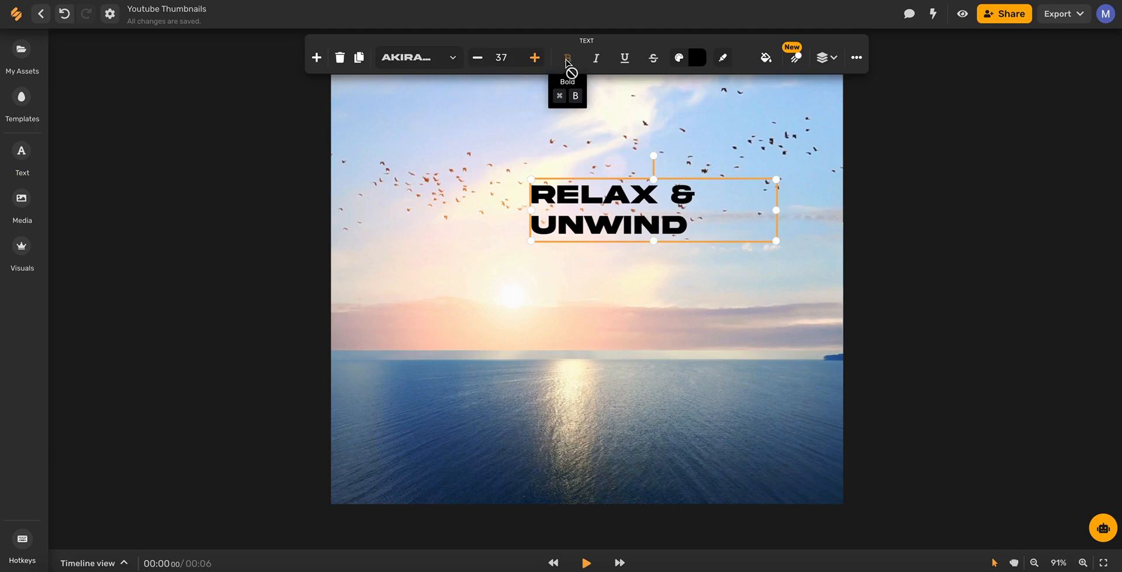
mouse_move(652, 58)
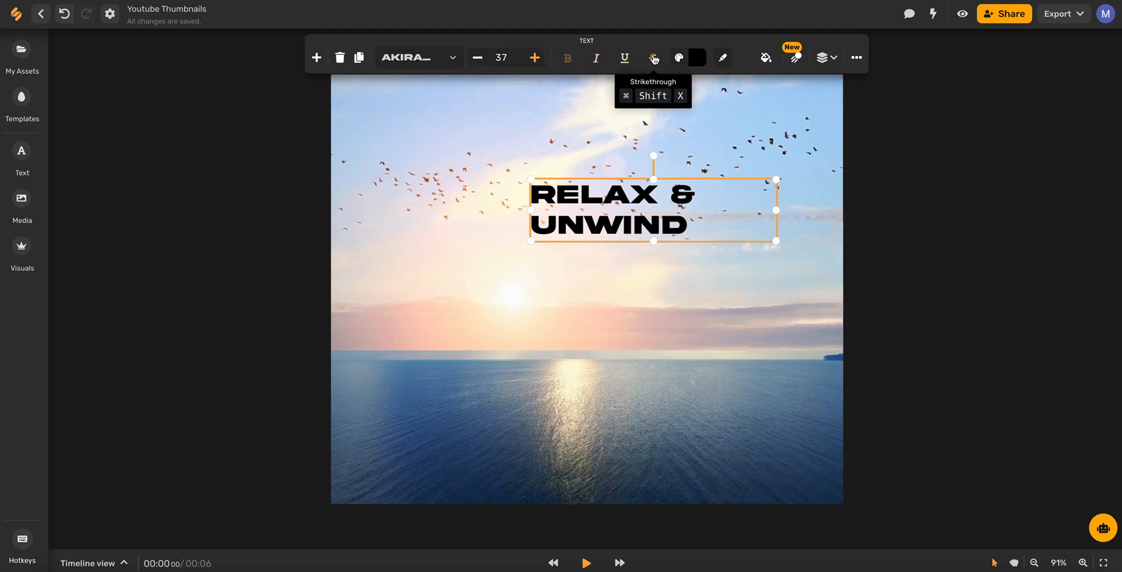
left_click(695, 58)
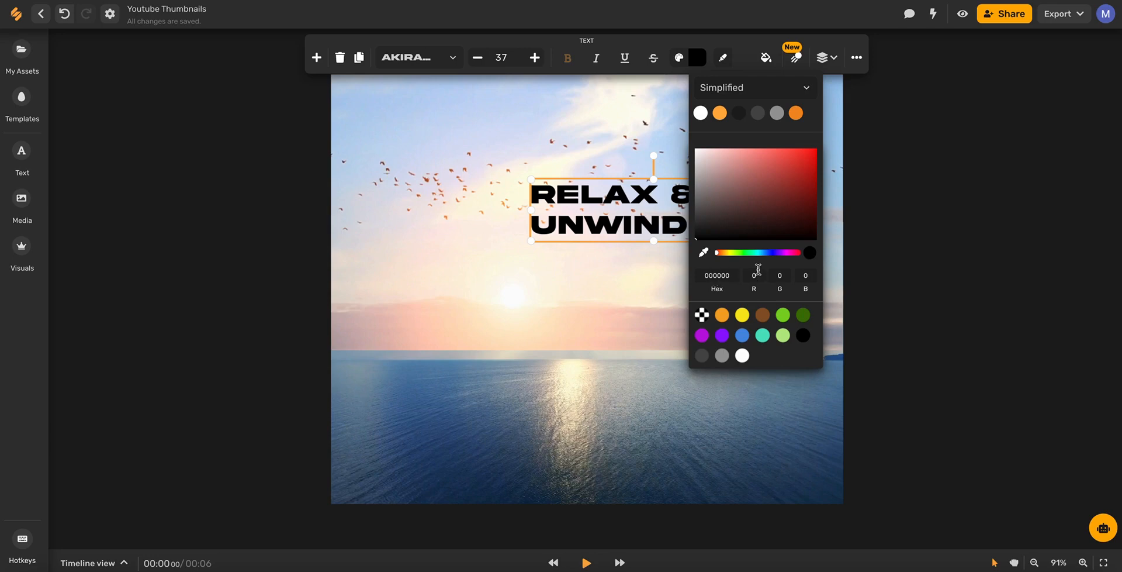
- Recolour the heading coral by picking a red shade and a coral palette swatch
left_click(778, 170)
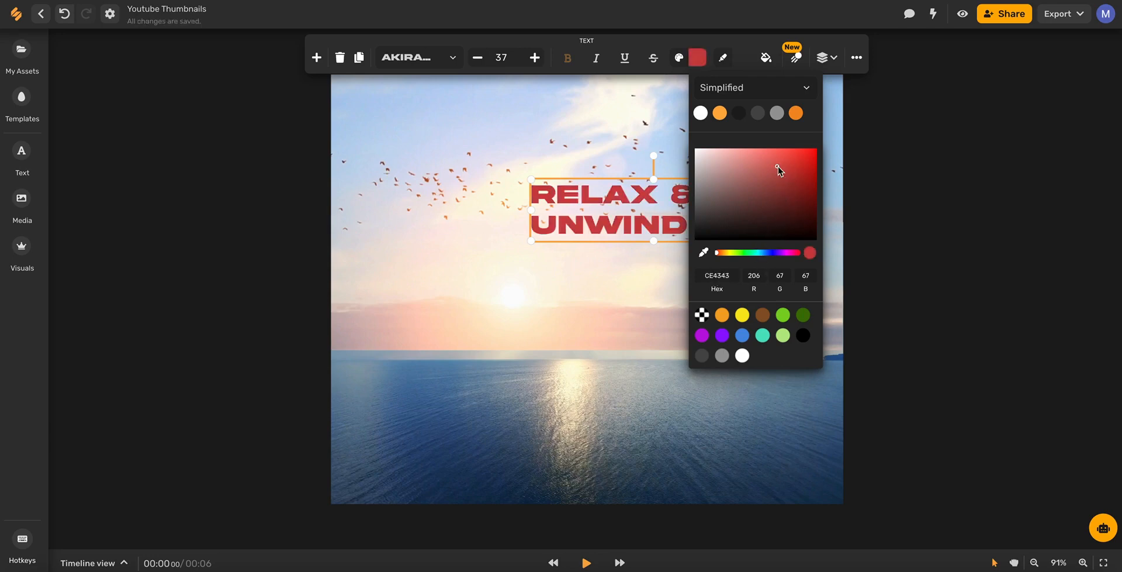
left_click(753, 87)
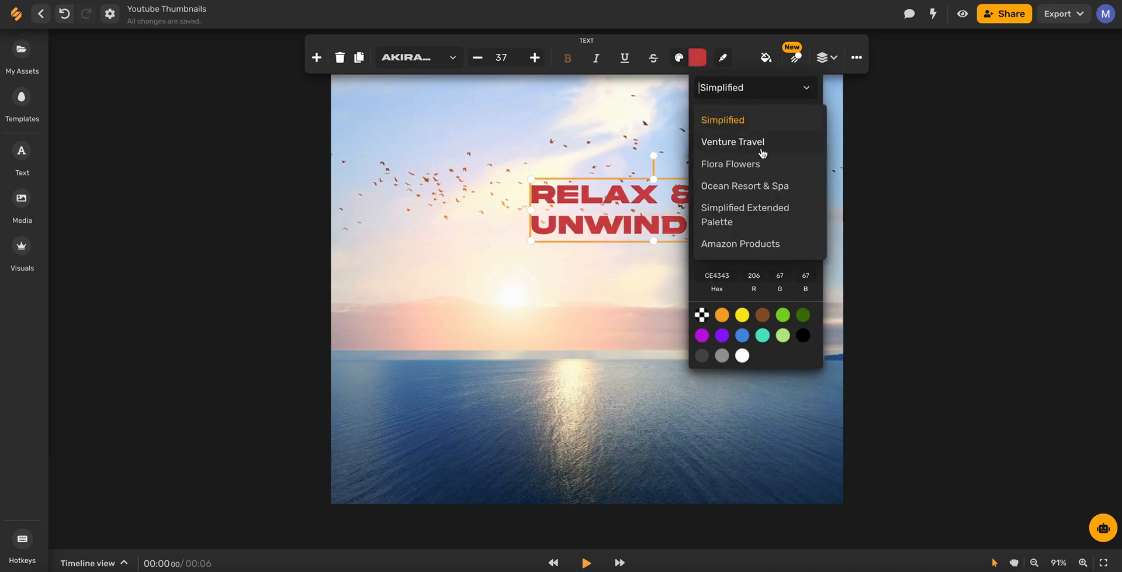
left_click(730, 164)
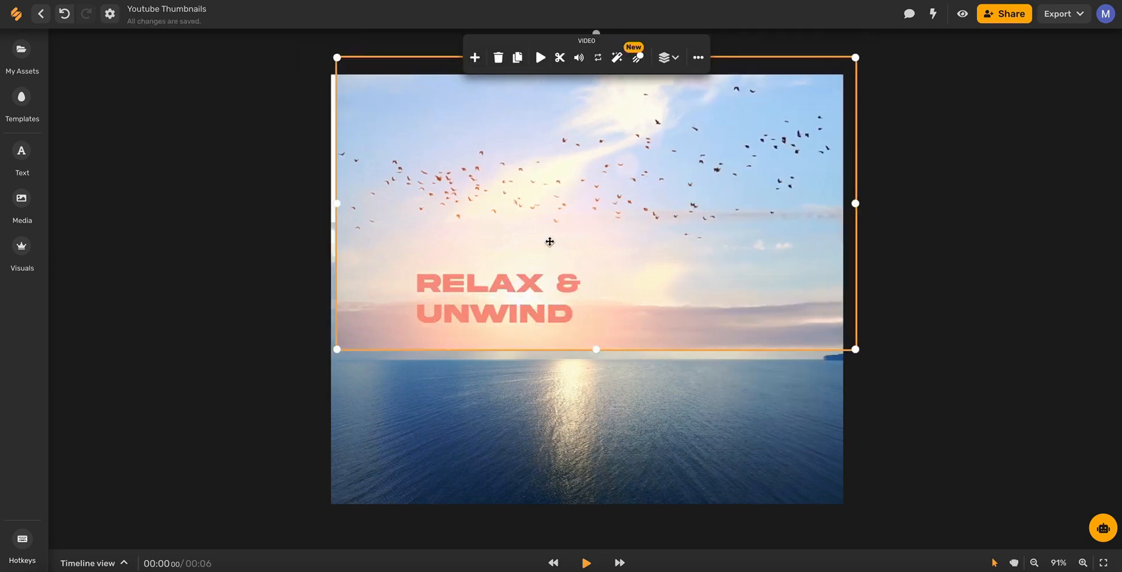
- Play back the sunset video with the coral heading spanning the horizon
left_click(585, 565)
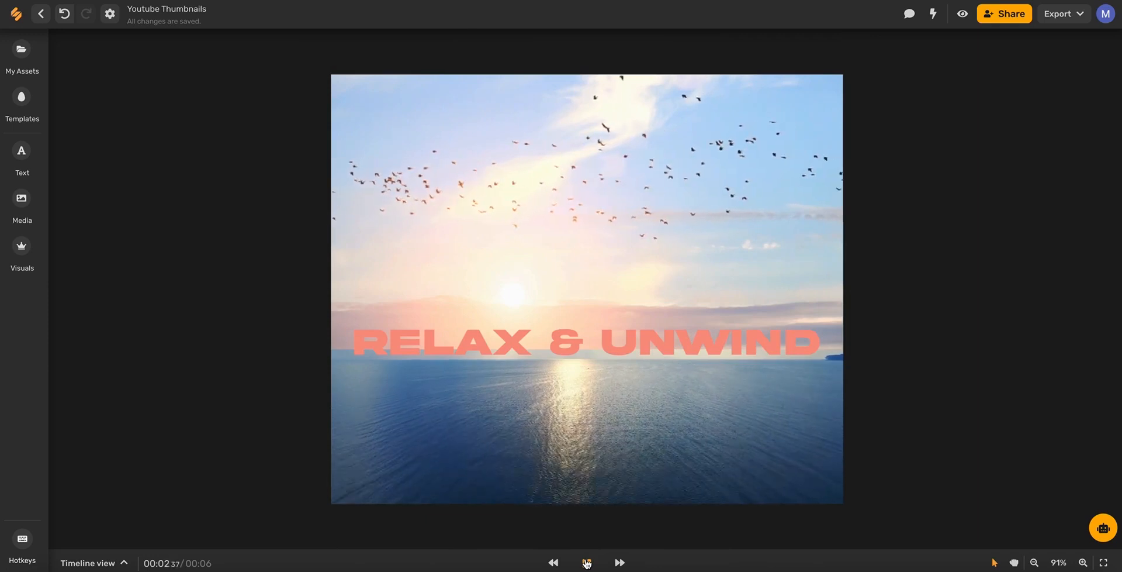
left_click(586, 563)
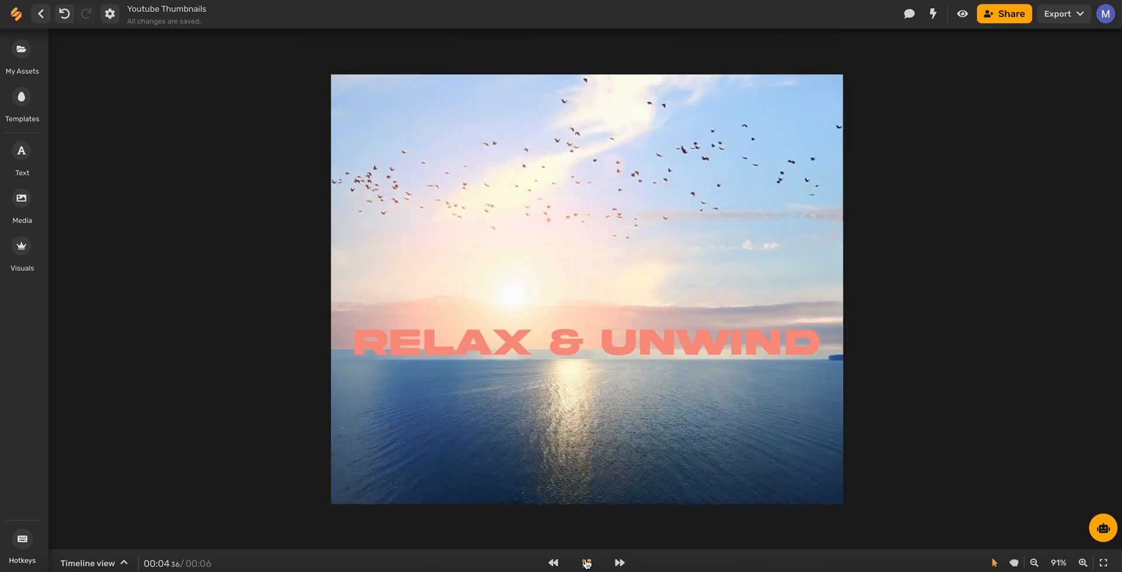
left_click(552, 562)
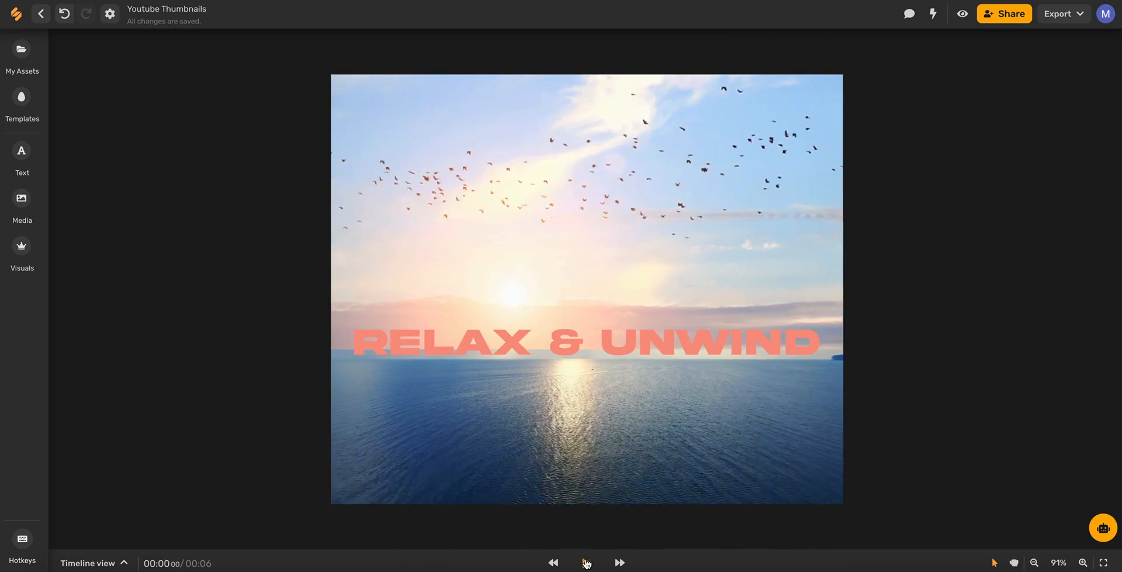